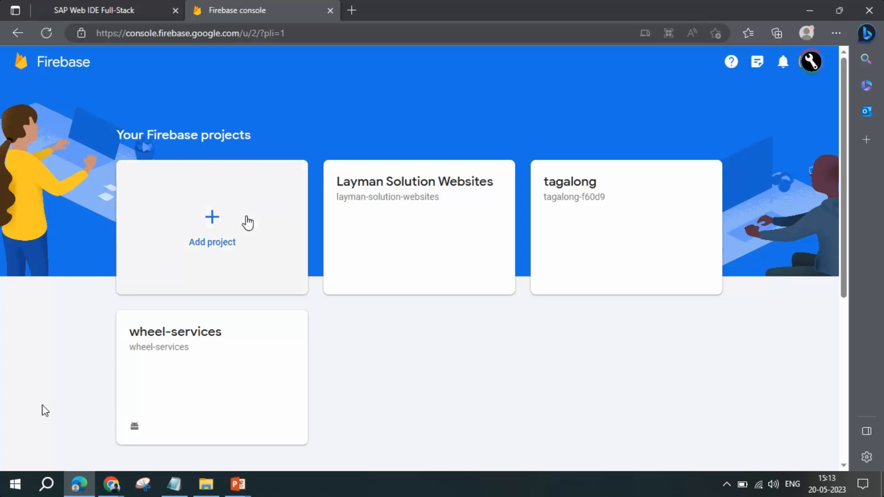
# Start a new project named 'myprojectideas', confirm business use, and continue to Analytics.
pyautogui.click(212, 228)
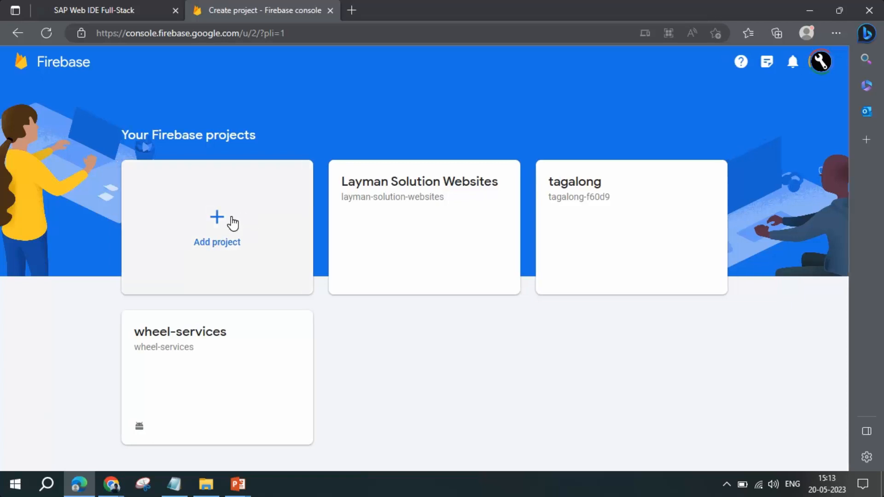
pyautogui.click(217, 218)
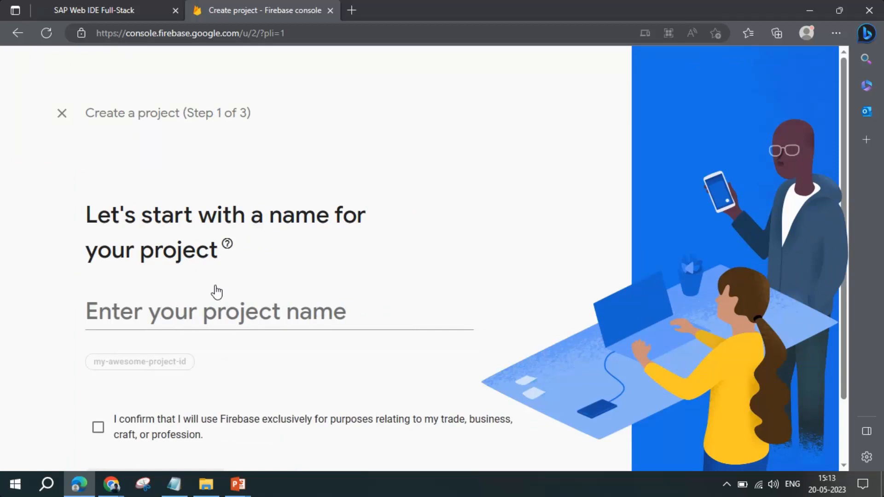
pyautogui.write('my')
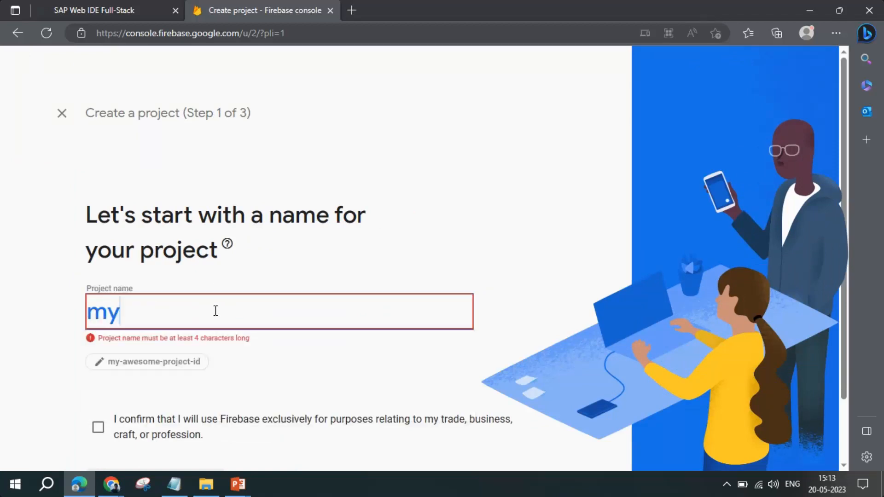
pyautogui.write('pro')
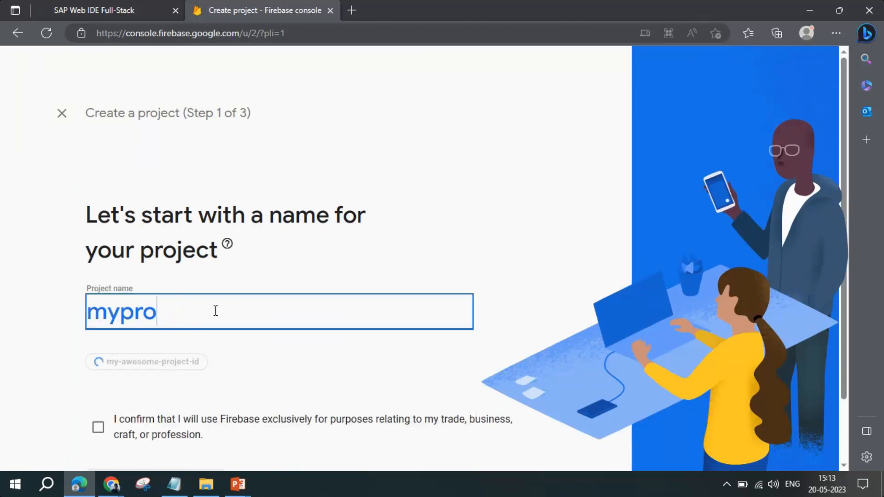
pyautogui.write('jectideas')
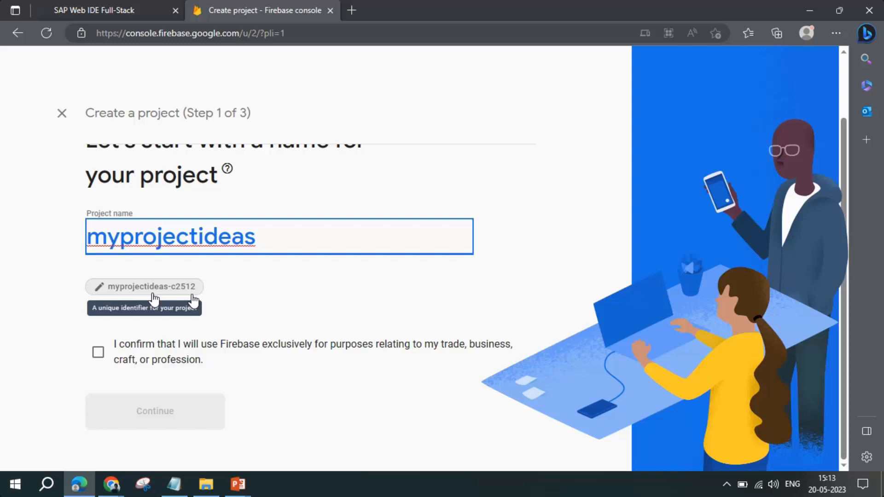
pyautogui.click(98, 352)
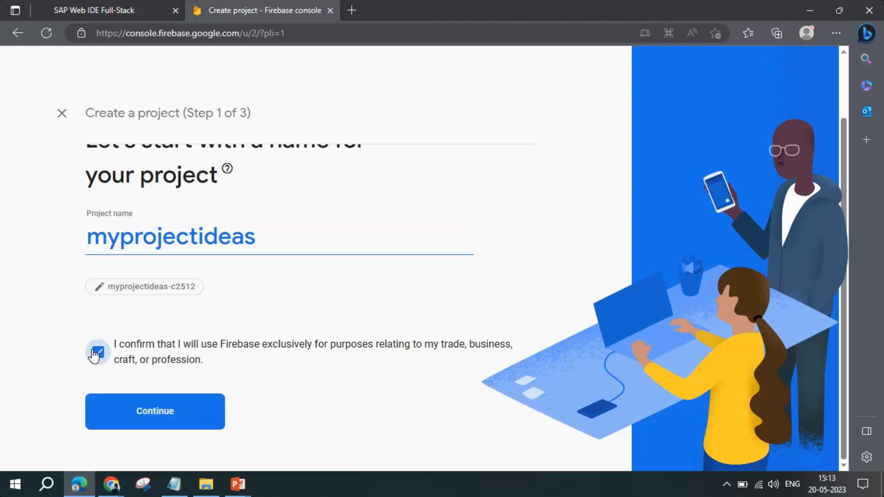
pyautogui.click(155, 411)
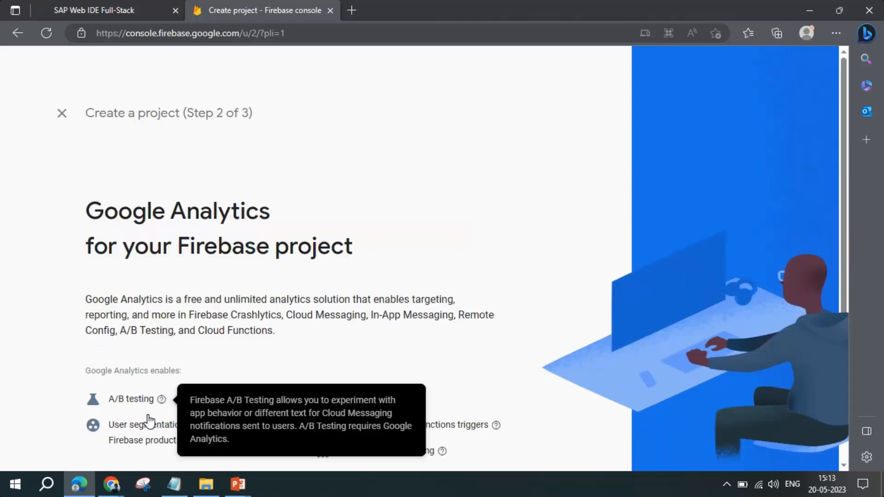
# Browse the Google Analytics account options, then go back and disable Google Analytics.
pyautogui.scroll(-3)
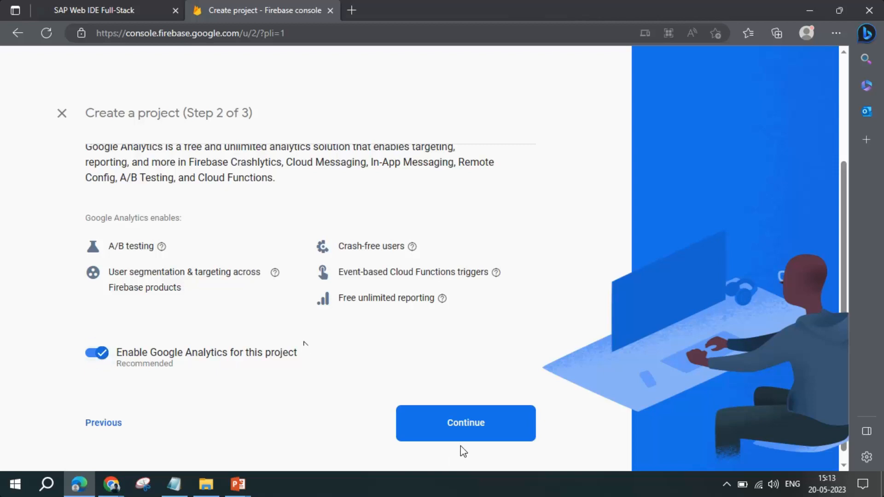
pyautogui.click(465, 424)
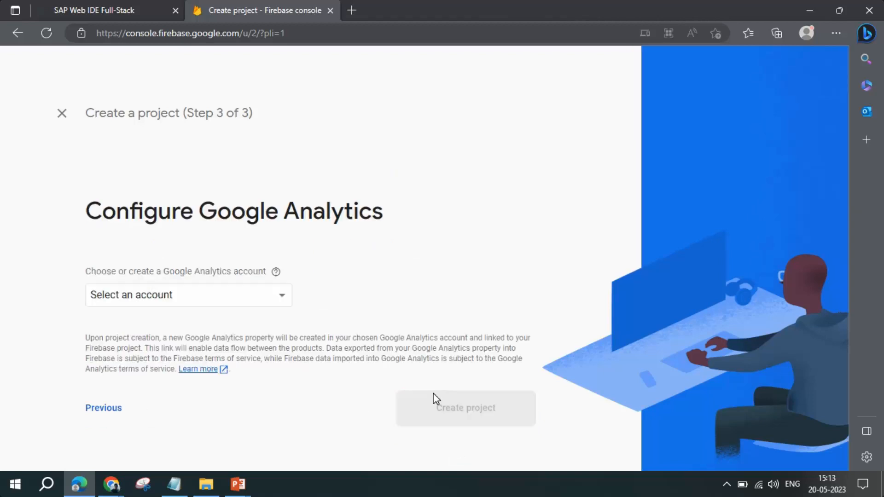
pyautogui.moveTo(316, 319)
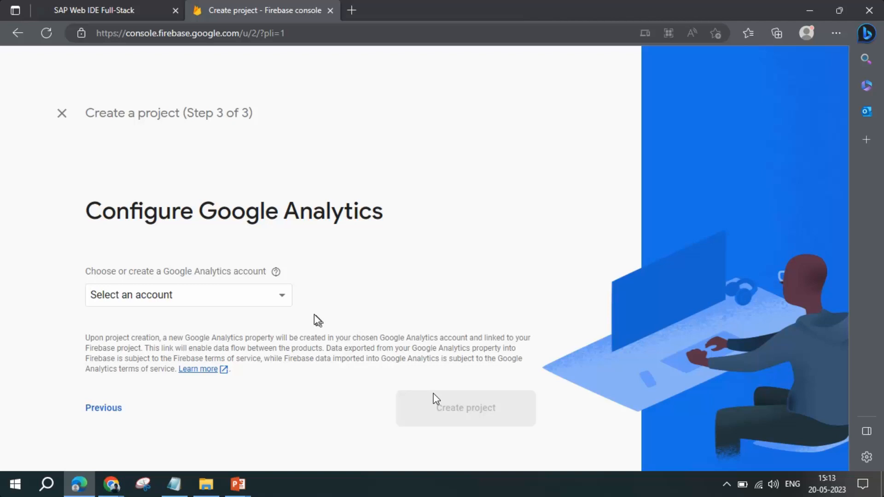
pyautogui.click(188, 295)
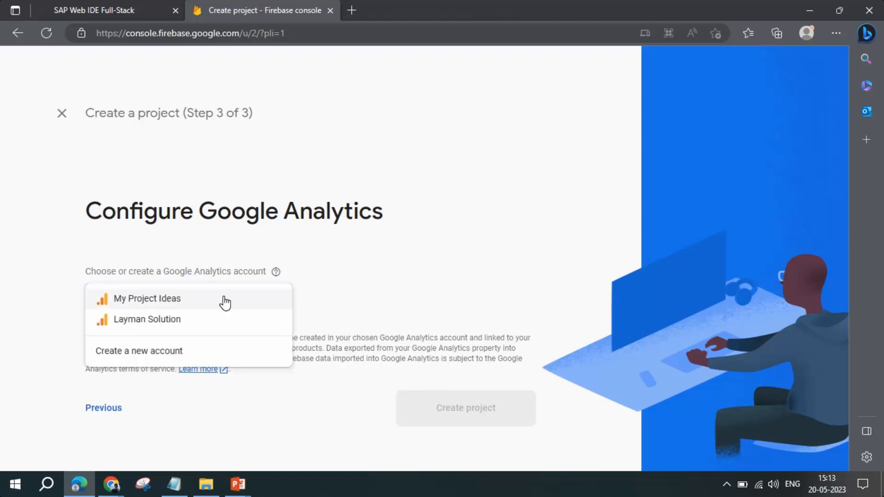
pyautogui.moveTo(209, 262)
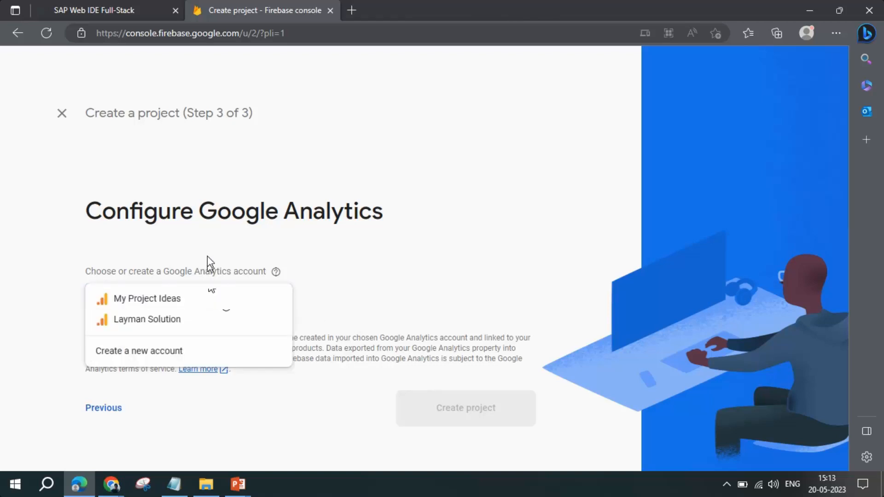
pyautogui.click(104, 408)
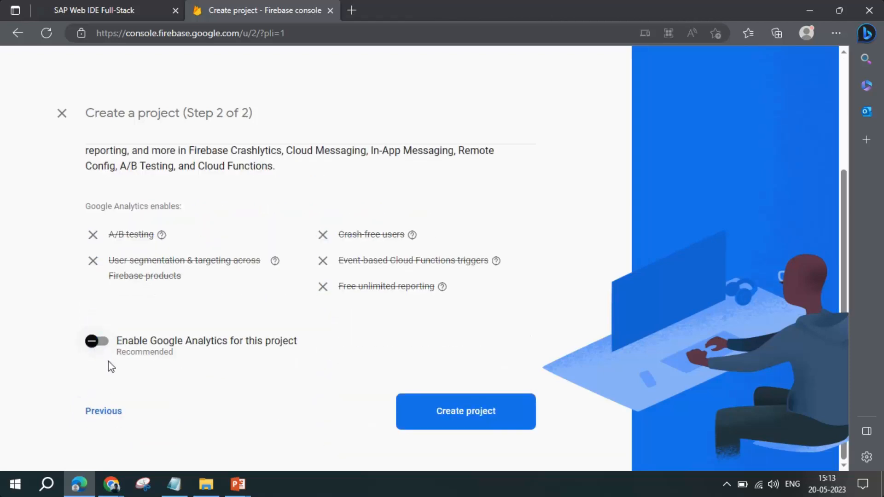
# Create the 'myprojectideas' project and continue once it reports ready.
pyautogui.click(465, 412)
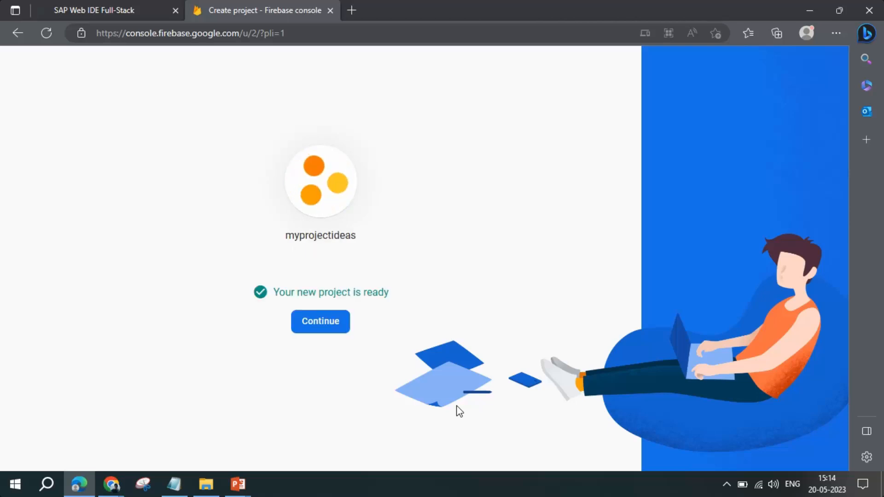
pyautogui.moveTo(328, 326)
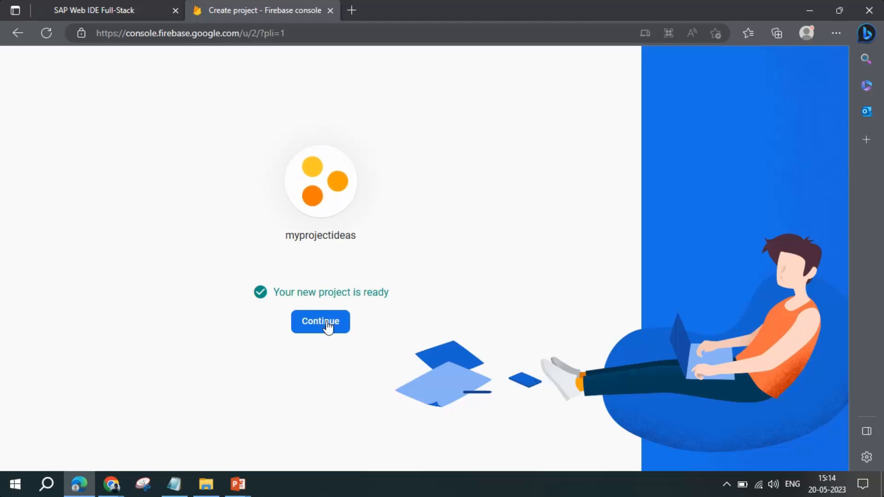
pyautogui.click(320, 321)
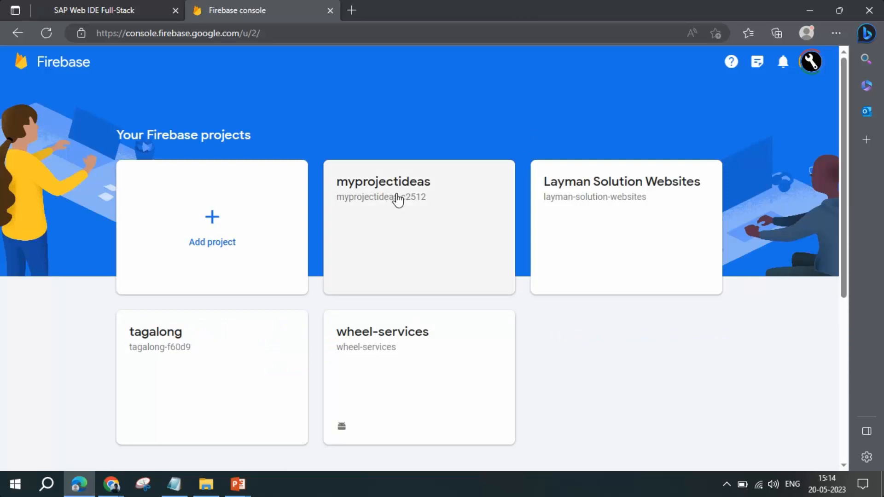
pyautogui.moveTo(390, 192)
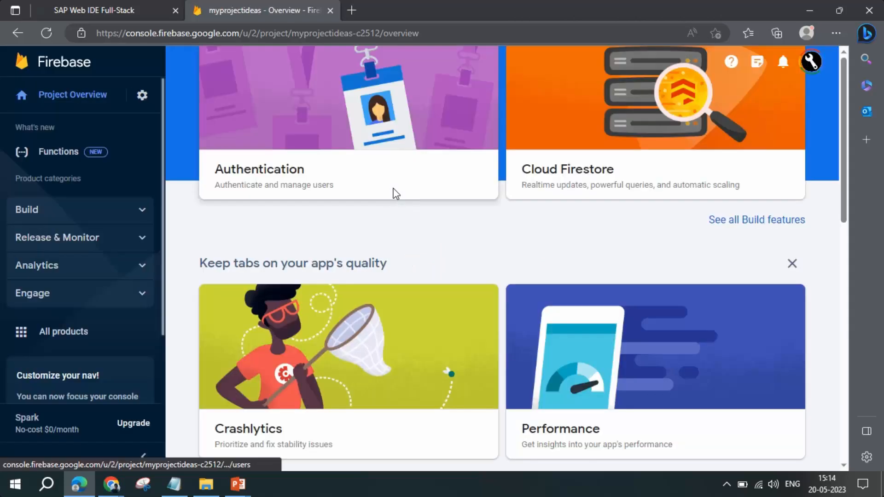
# Scroll through the 'myprojectideas' project overview page.
pyautogui.scroll(3)
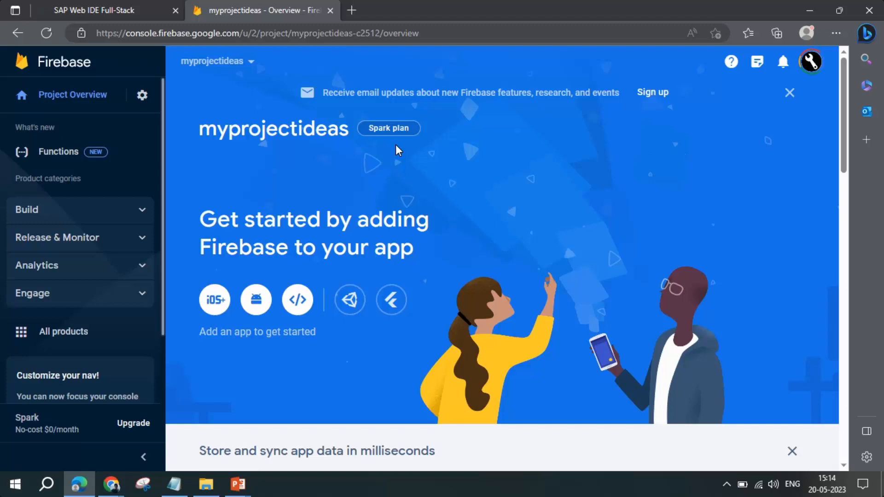
pyautogui.scroll(-3)
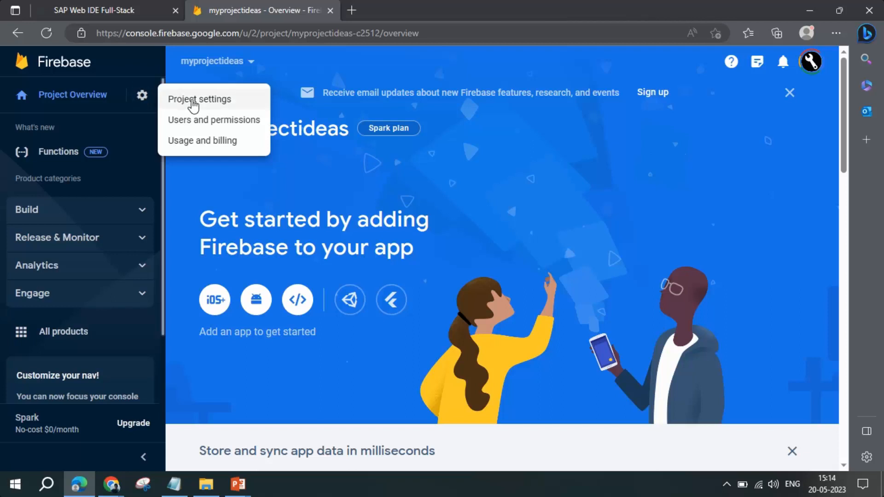
# Open Project settings and review the environment type options, leaving it Unspecified.
pyautogui.click(199, 99)
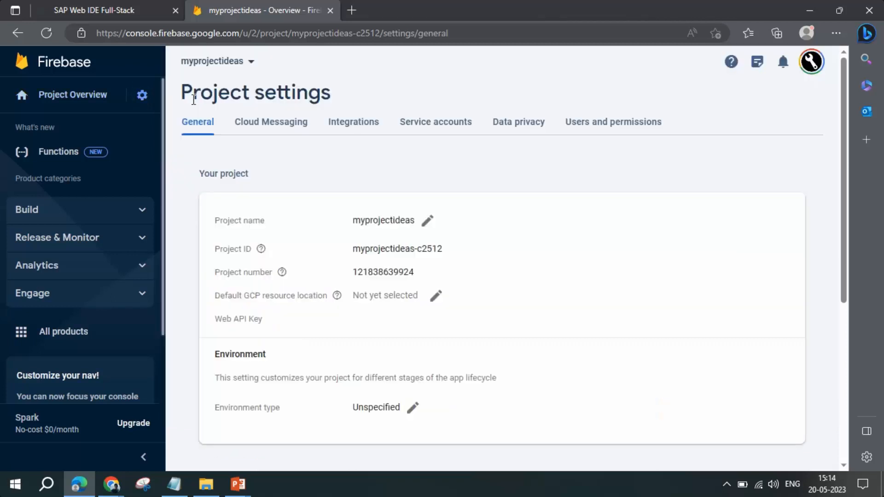
pyautogui.scroll(-3)
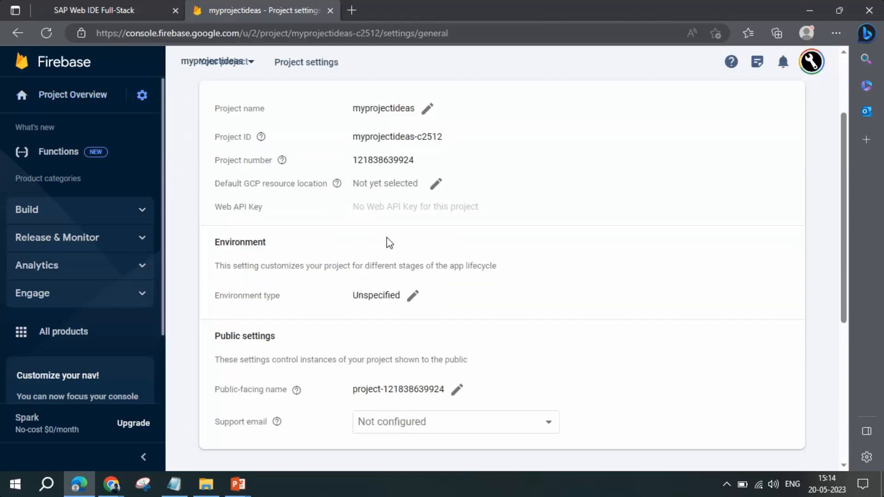
pyautogui.scroll(-3)
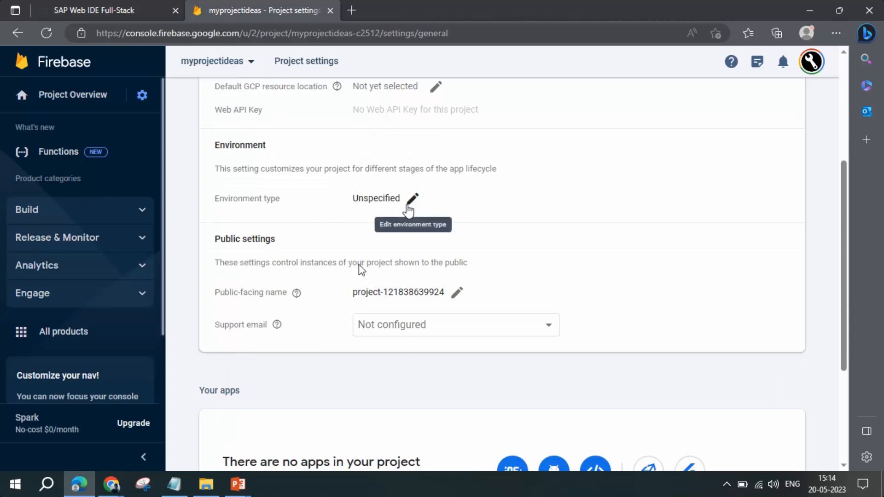
pyautogui.click(411, 198)
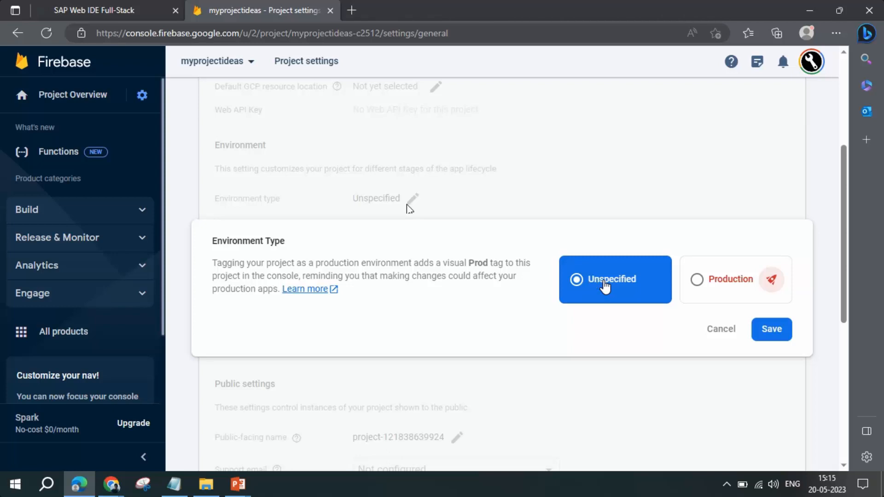
pyautogui.moveTo(720, 335)
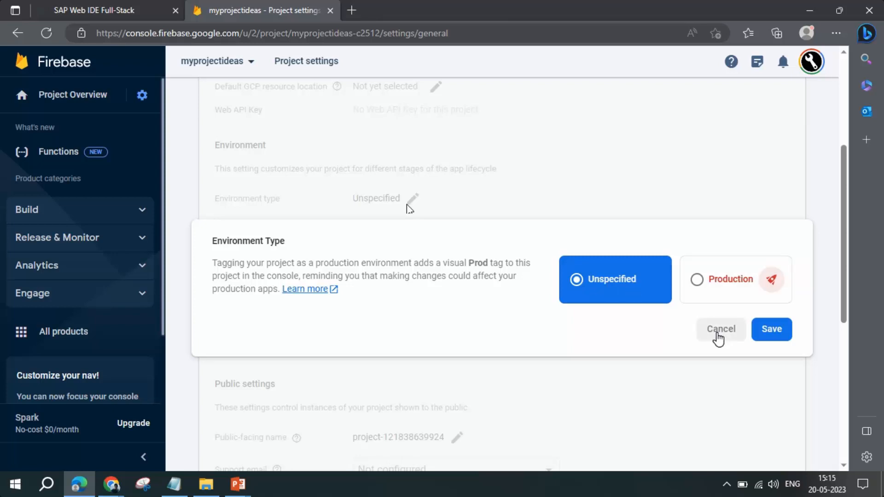
pyautogui.click(721, 329)
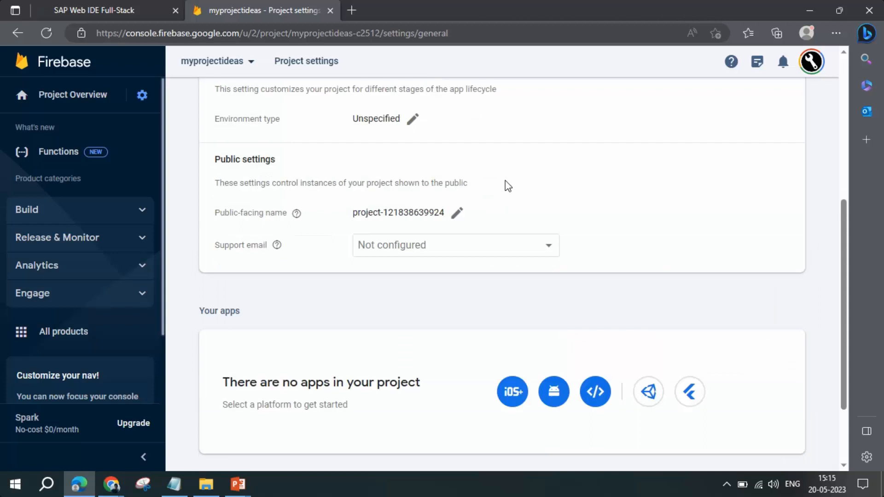
pyautogui.scroll(3)
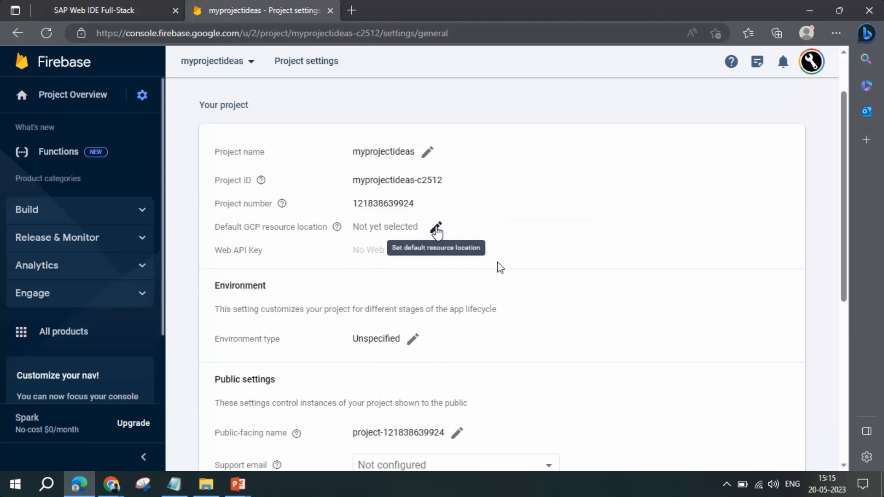
pyautogui.click(436, 227)
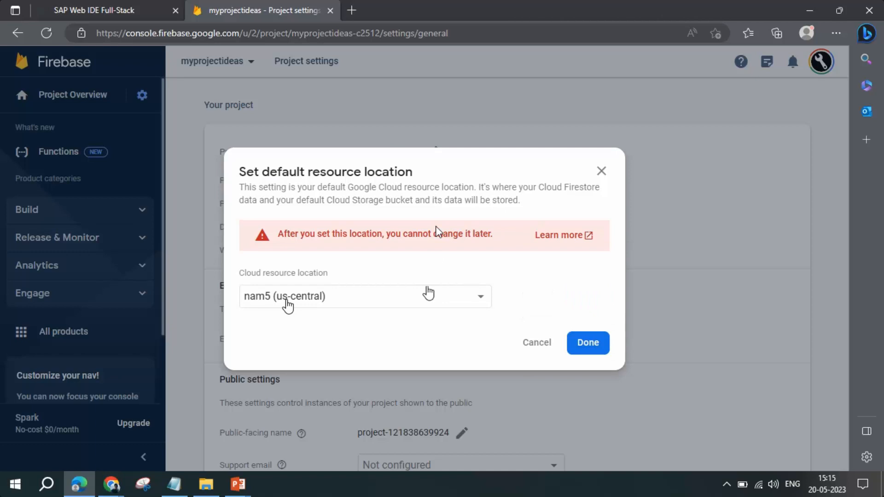
pyautogui.click(366, 296)
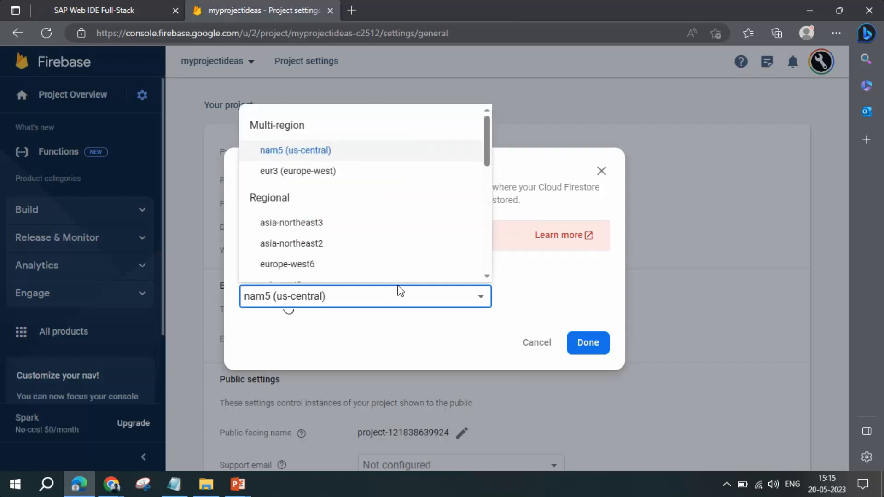
pyautogui.scroll(-3)
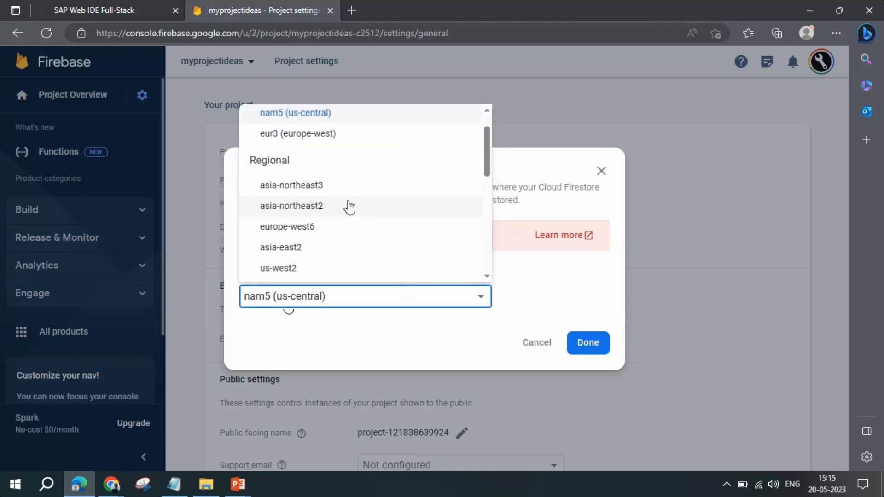
pyautogui.scroll(-3)
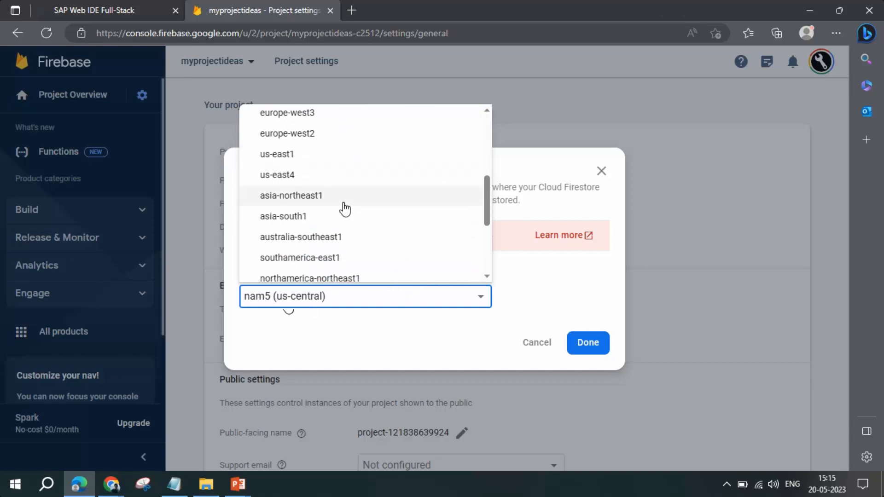
pyautogui.scroll(-3)
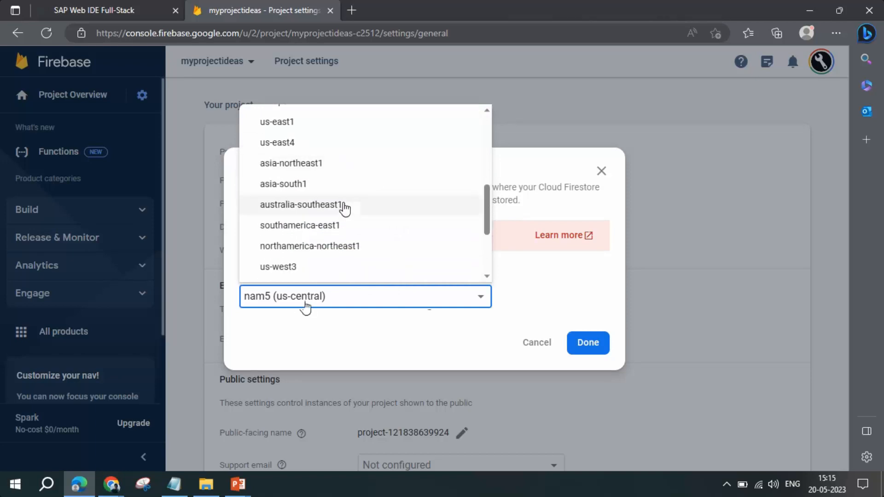
pyautogui.moveTo(345, 230)
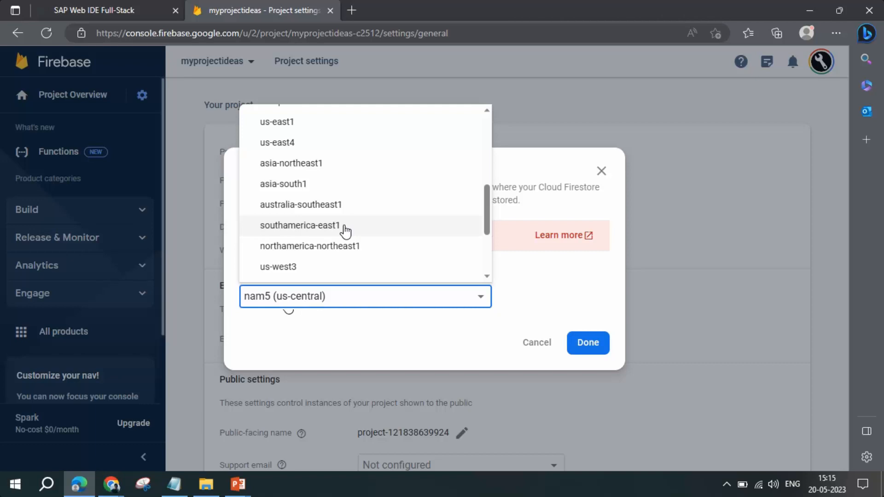
pyautogui.moveTo(305, 308)
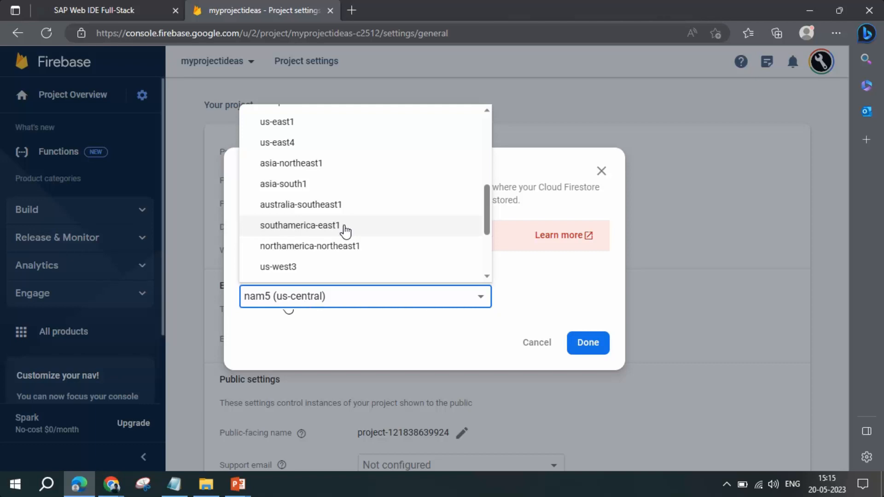
pyautogui.moveTo(306, 306)
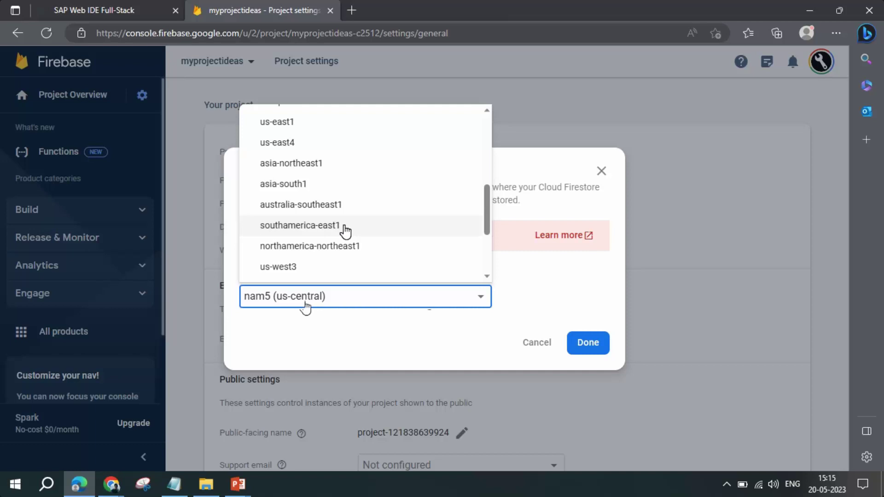
pyautogui.scroll(-3)
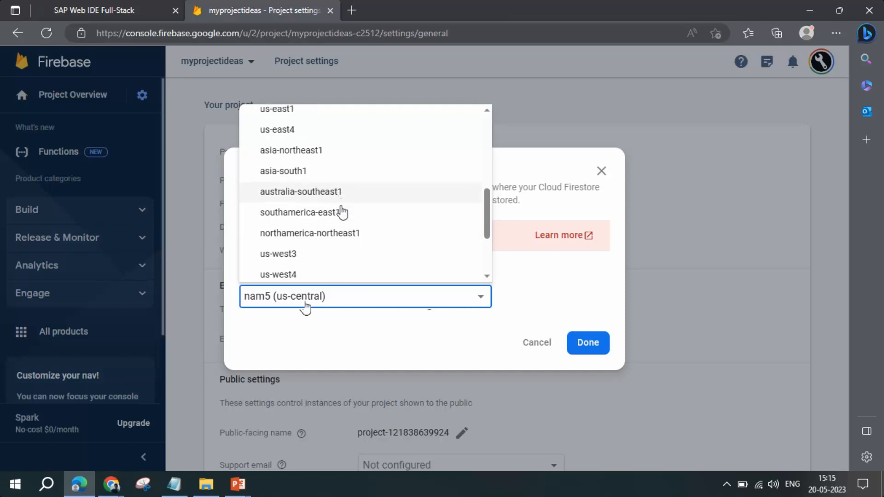
pyautogui.scroll(-3)
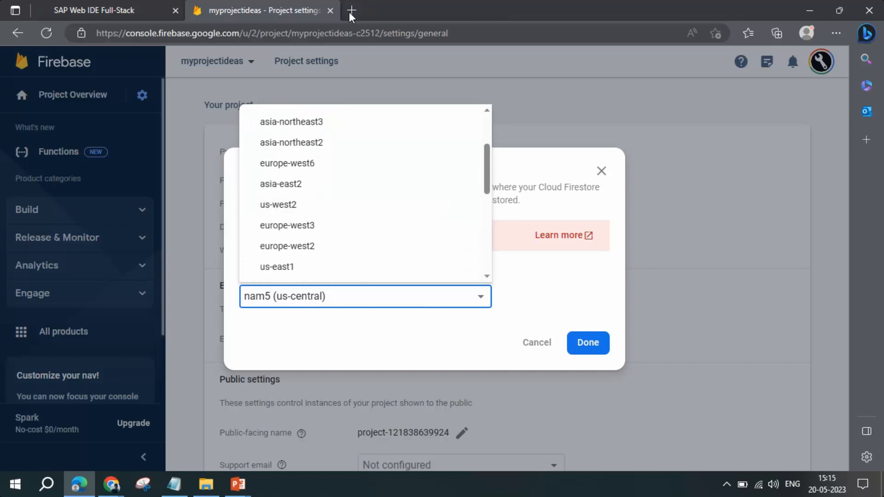
pyautogui.moveTo(327, 251)
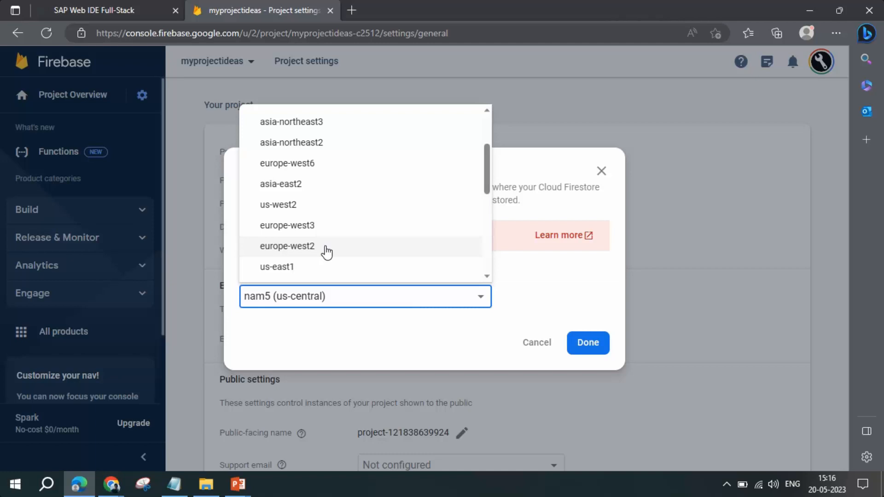
pyautogui.scroll(3)
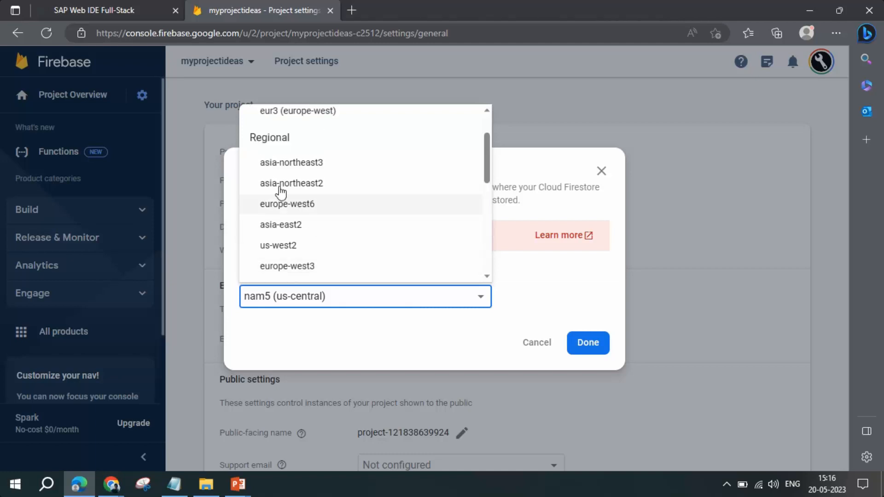
pyautogui.scroll(-3)
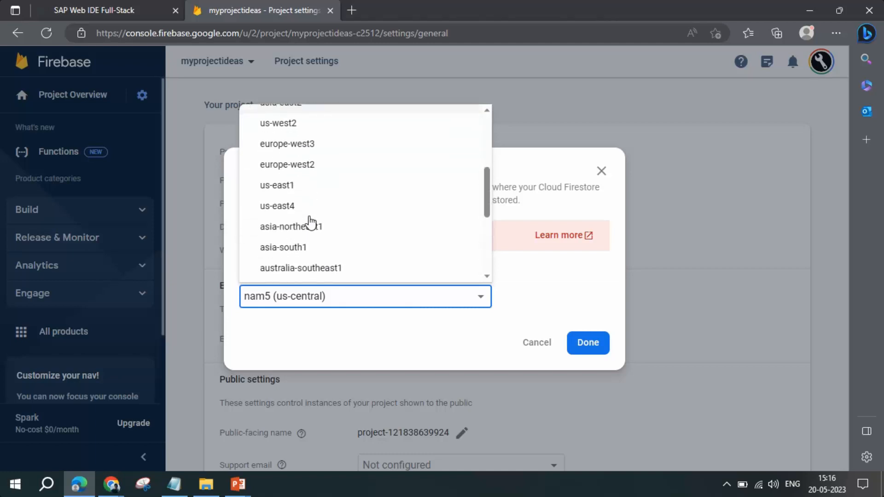
pyautogui.scroll(-3)
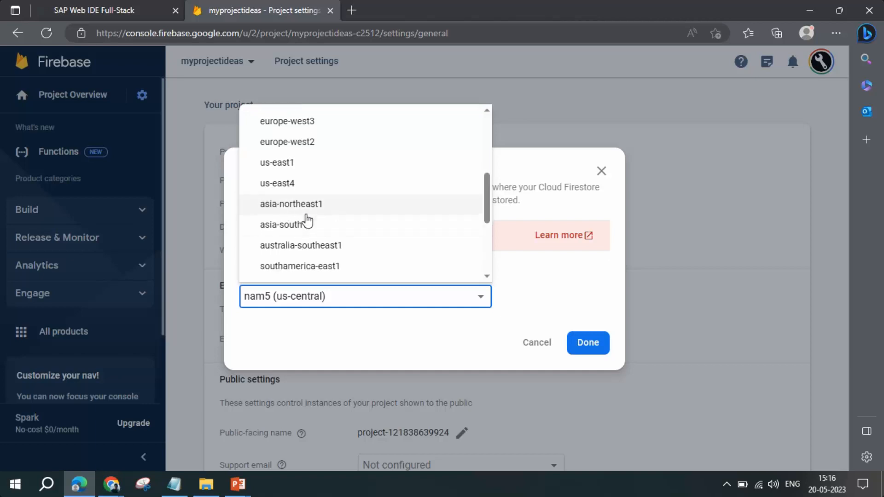
pyautogui.scroll(-3)
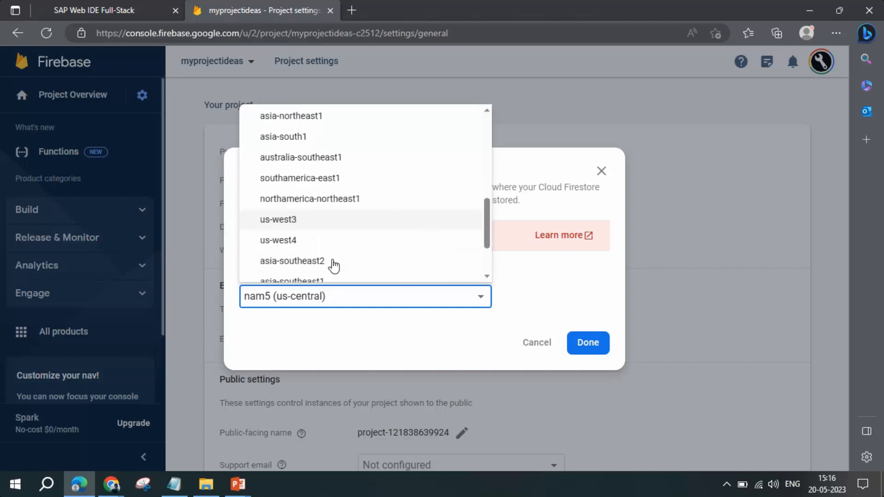
pyautogui.scroll(-3)
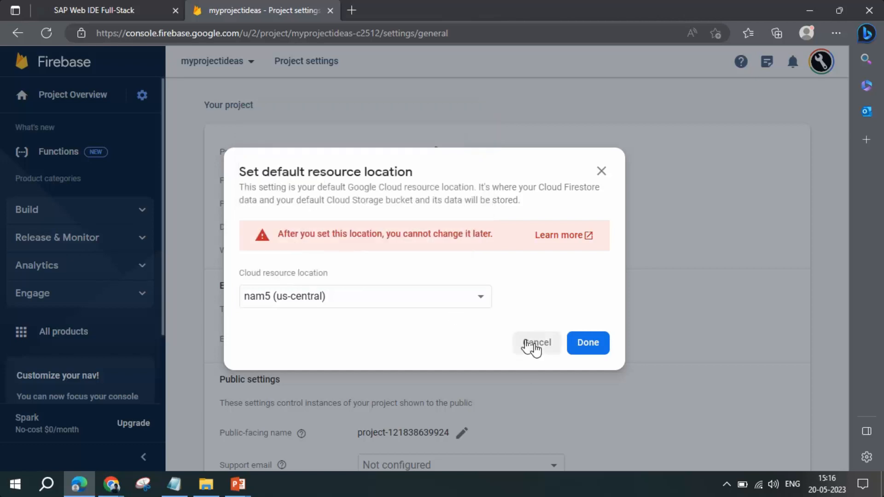
pyautogui.click(537, 343)
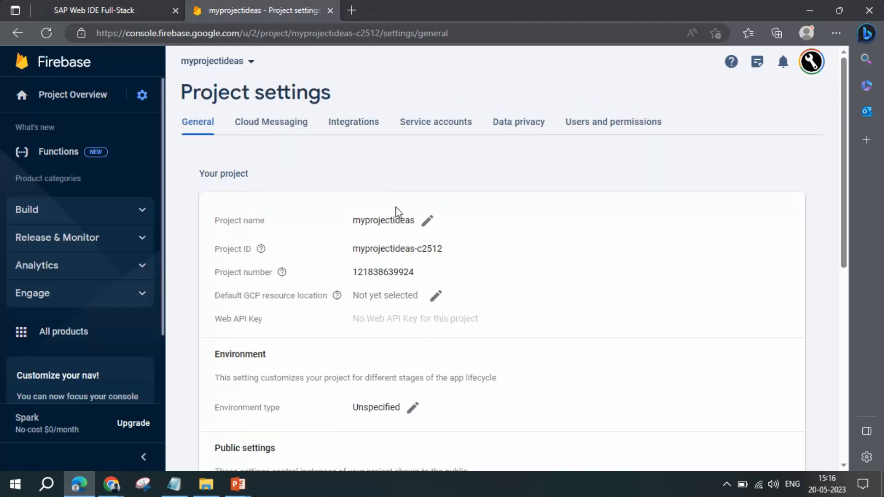
pyautogui.scroll(-3)
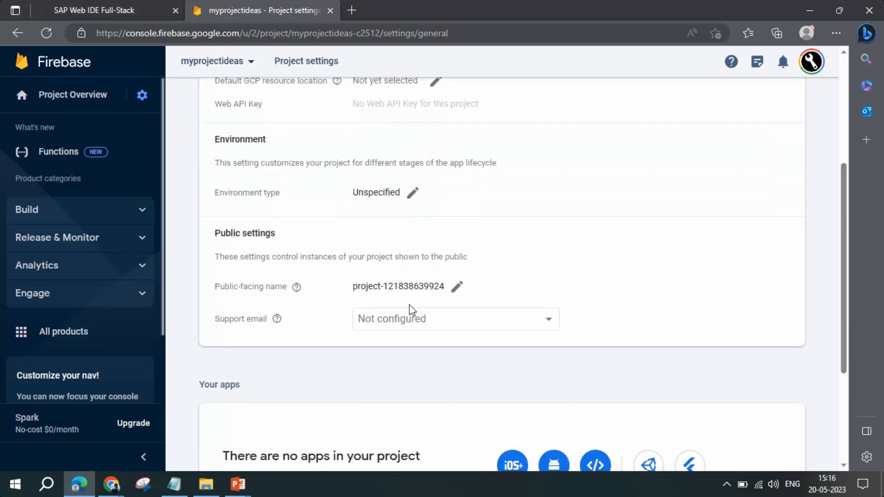
pyautogui.scroll(-3)
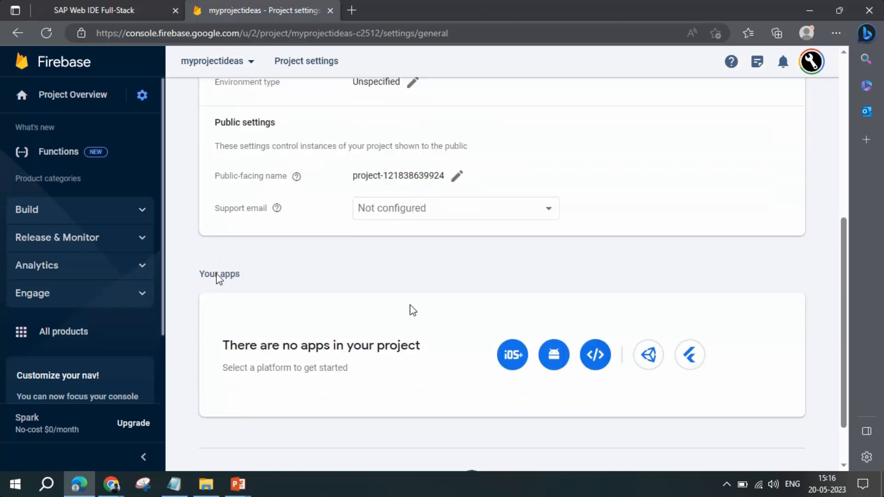
pyautogui.scroll(-3)
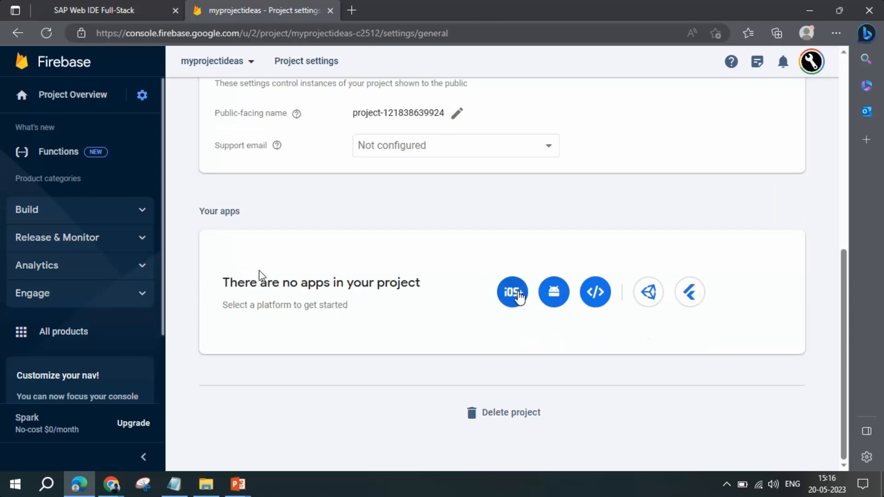
pyautogui.moveTo(555, 300)
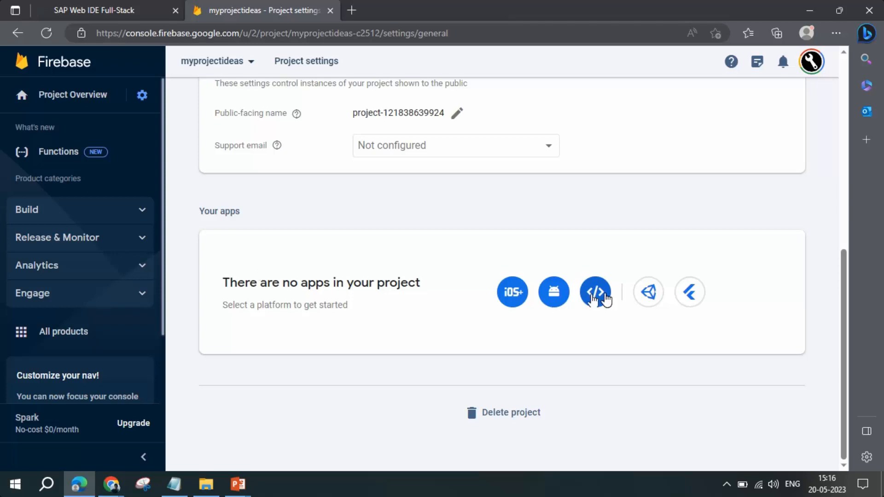
pyautogui.moveTo(259, 274)
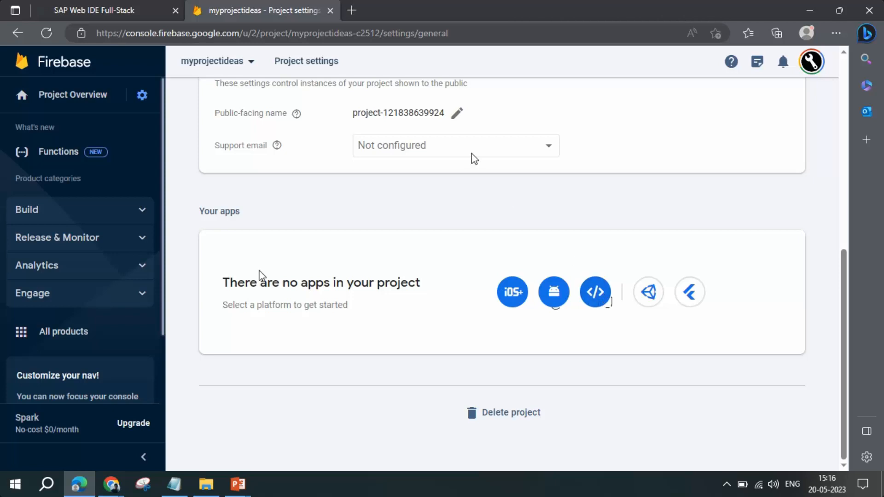
pyautogui.scroll(3)
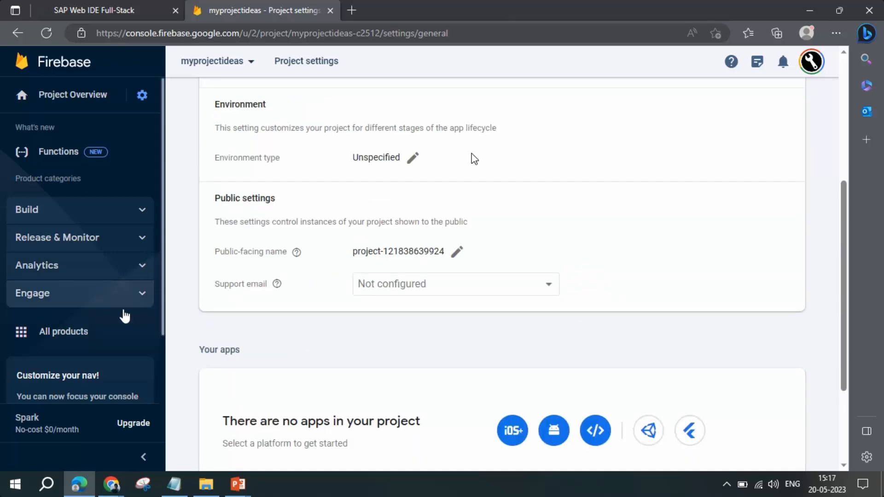
pyautogui.moveTo(67, 159)
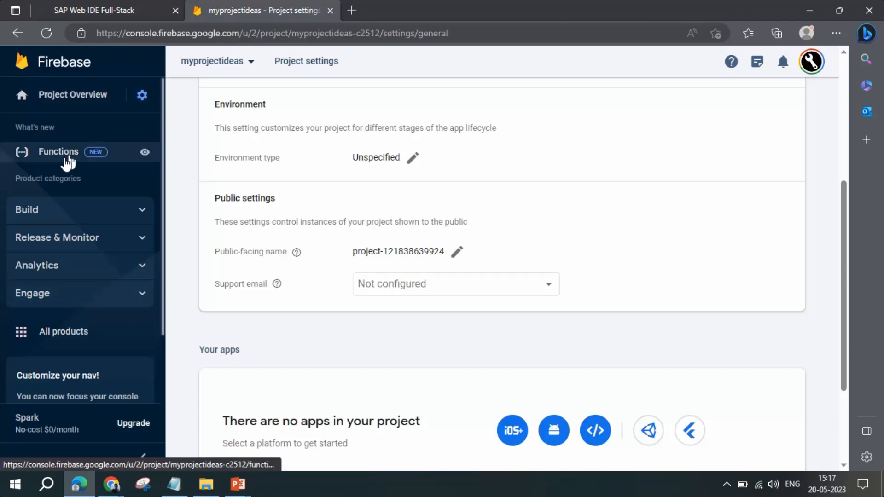
# Go to the Functions page and open the billing plan comparison via Upgrade project.
pyautogui.click(58, 152)
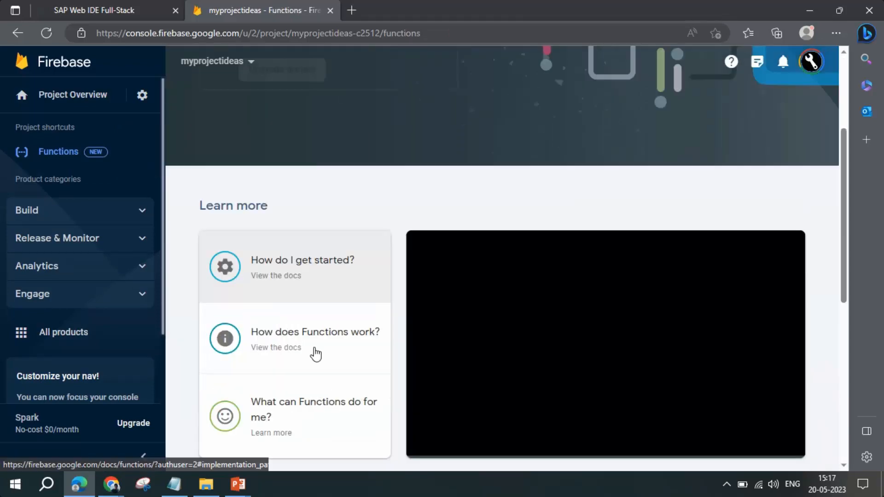
pyautogui.scroll(-3)
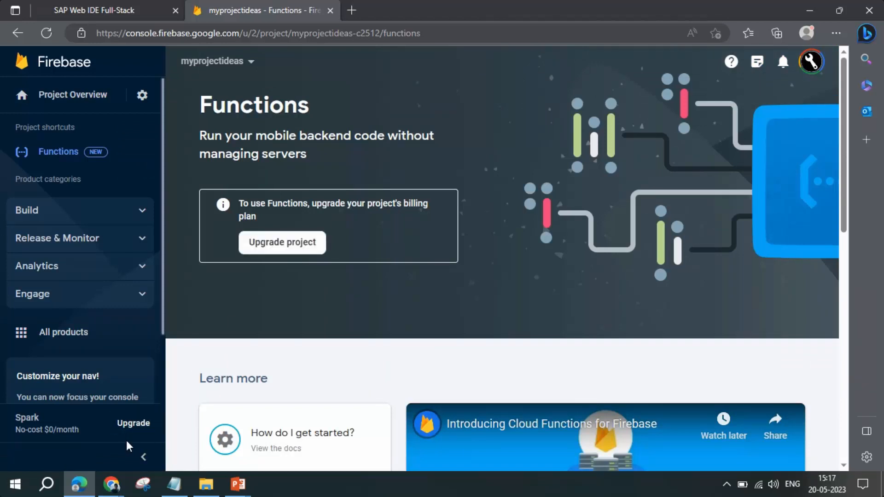
pyautogui.click(283, 242)
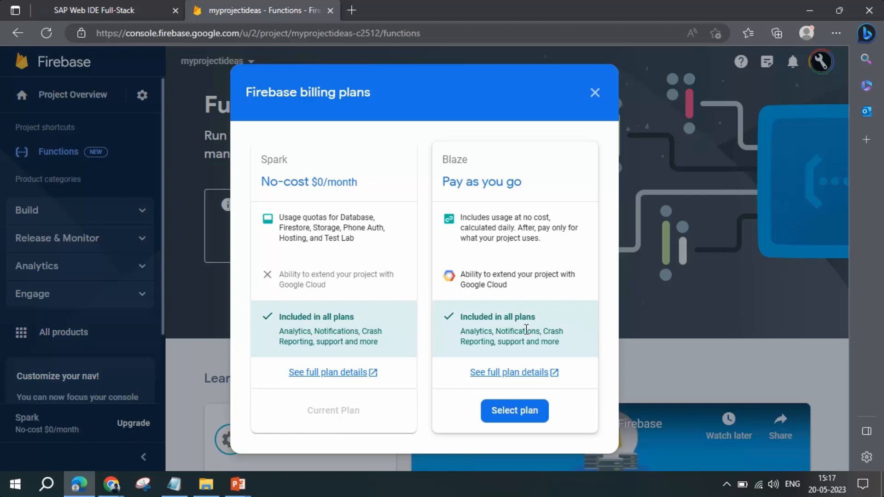
# Select the Blaze pay-as-you-go plan and confirm the billing account dialog.
pyautogui.click(515, 411)
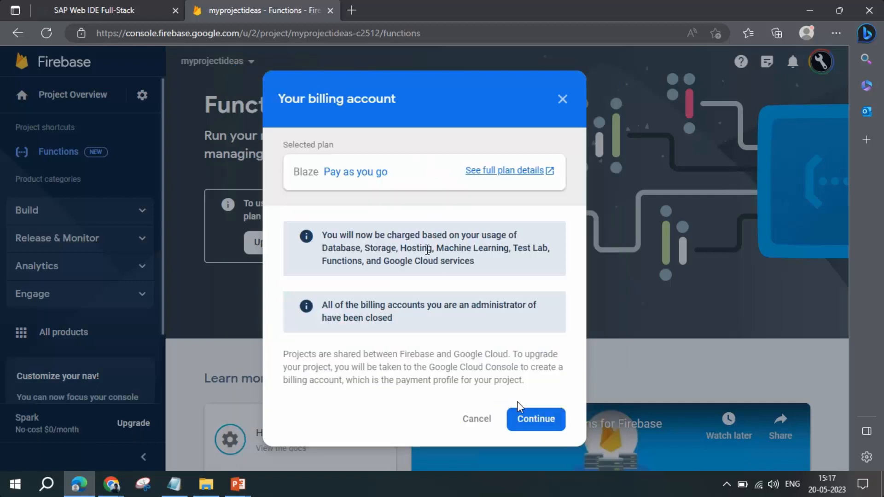
pyautogui.moveTo(370, 172)
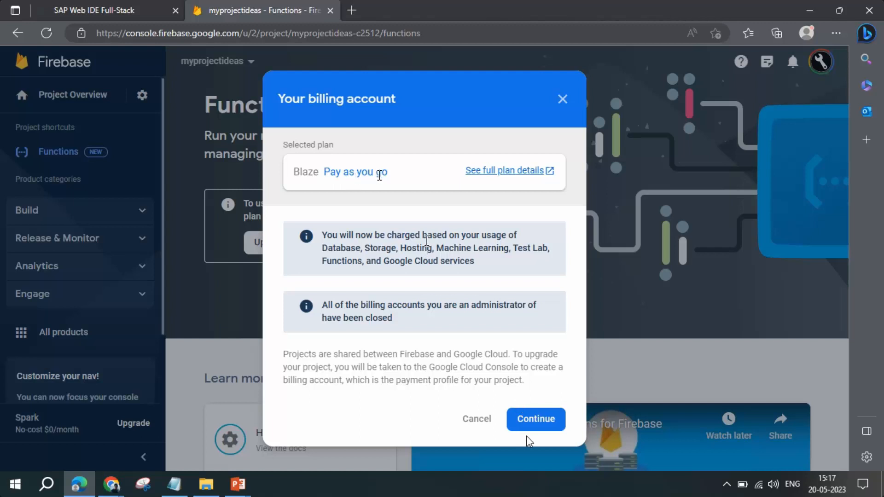
pyautogui.click(536, 419)
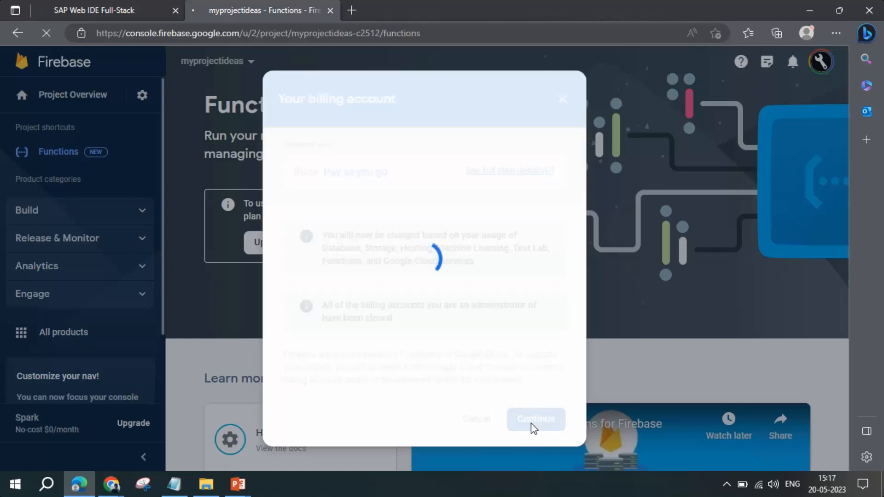
pyautogui.click(536, 420)
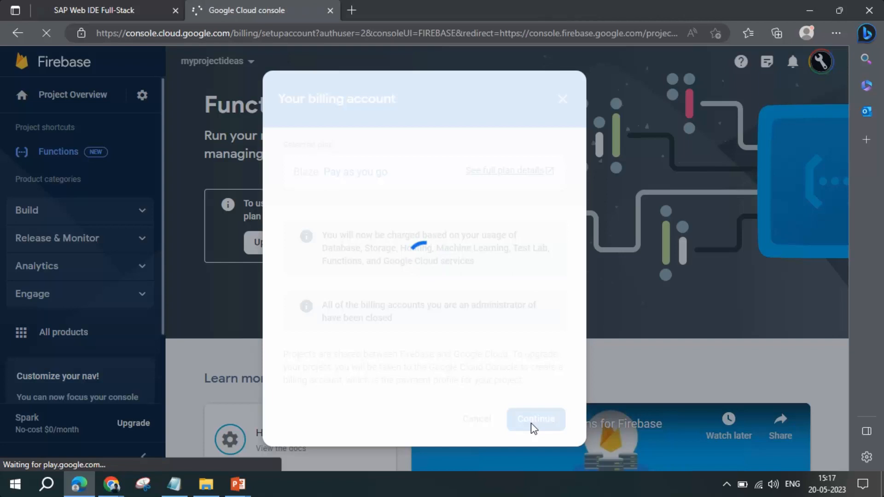
# Abandon the Google Cloud billing setup and go back to Firebase Functions.
pyautogui.click(537, 419)
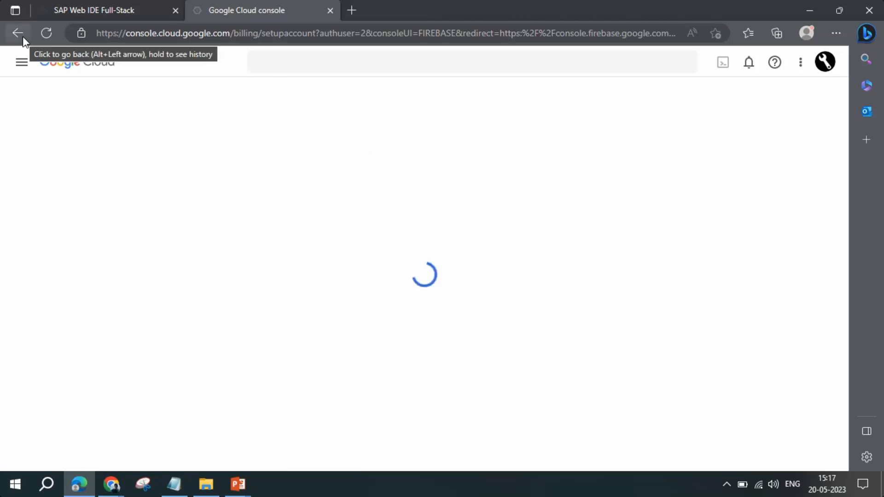
pyautogui.click(18, 33)
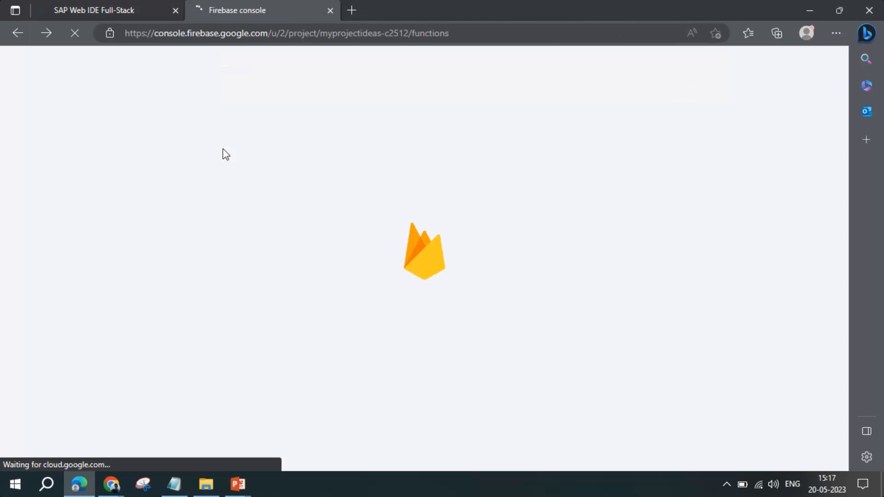